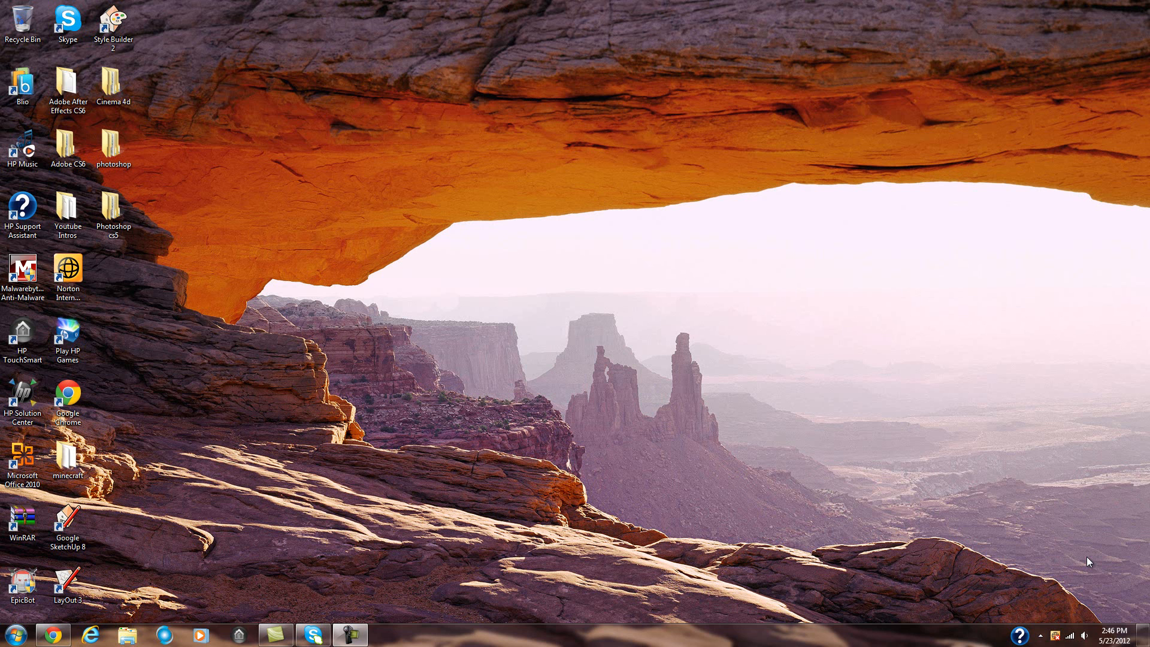
pyautogui.moveTo(1042, 446)
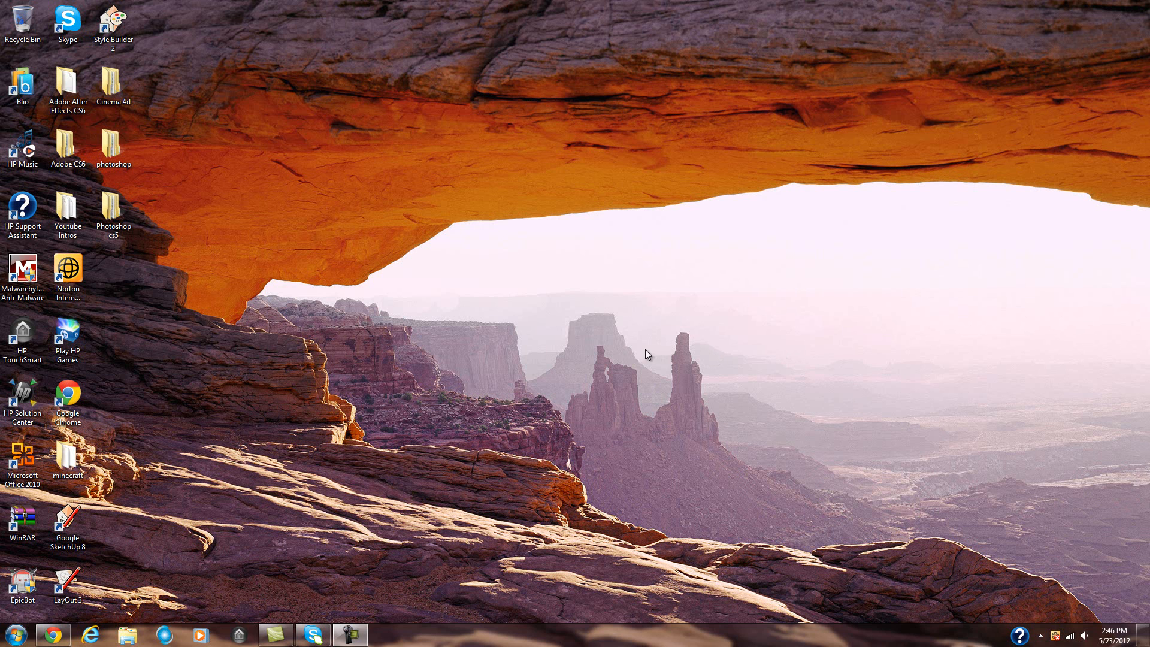
pyautogui.moveTo(540, 310)
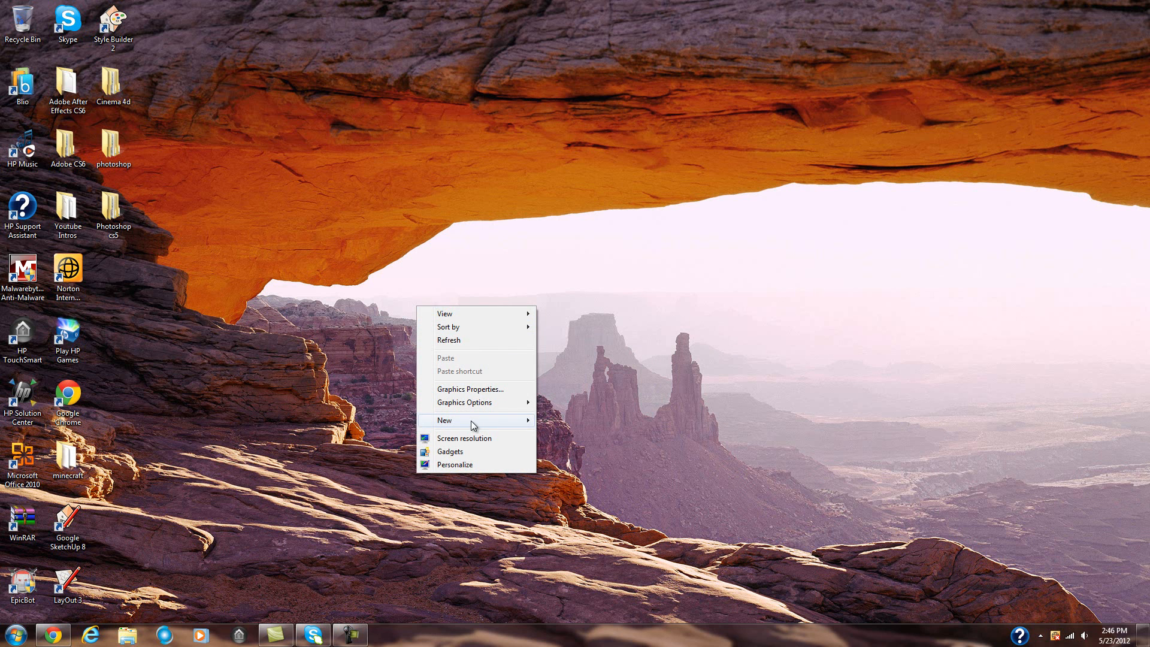
pyautogui.moveTo(454, 464)
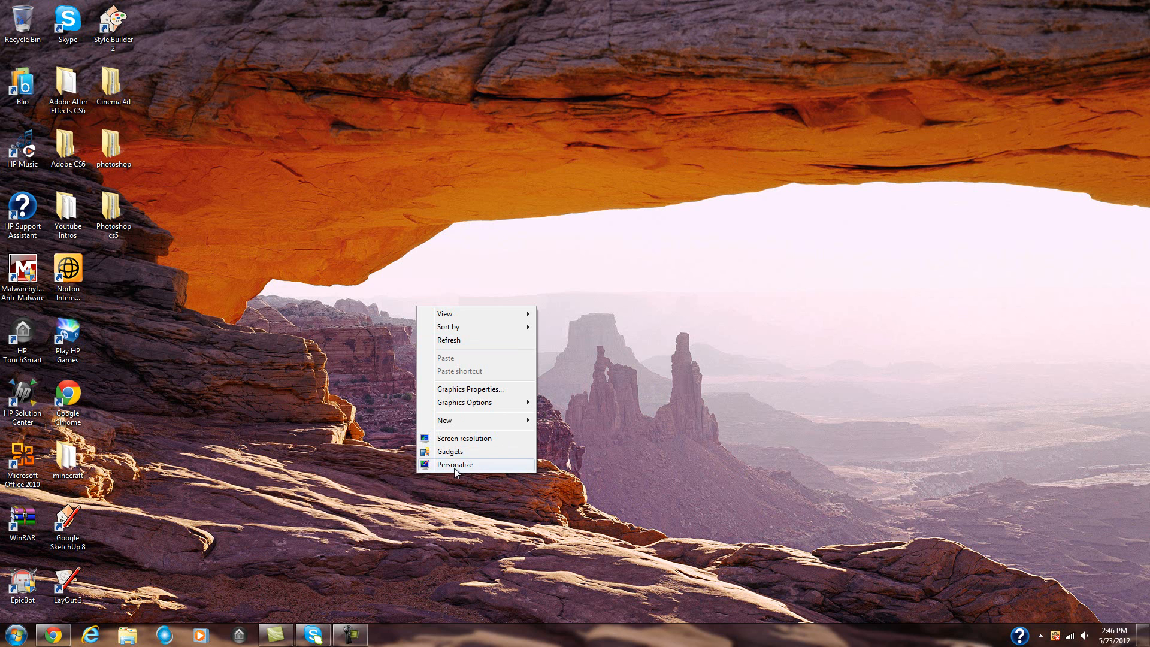
pyautogui.moveTo(464, 438)
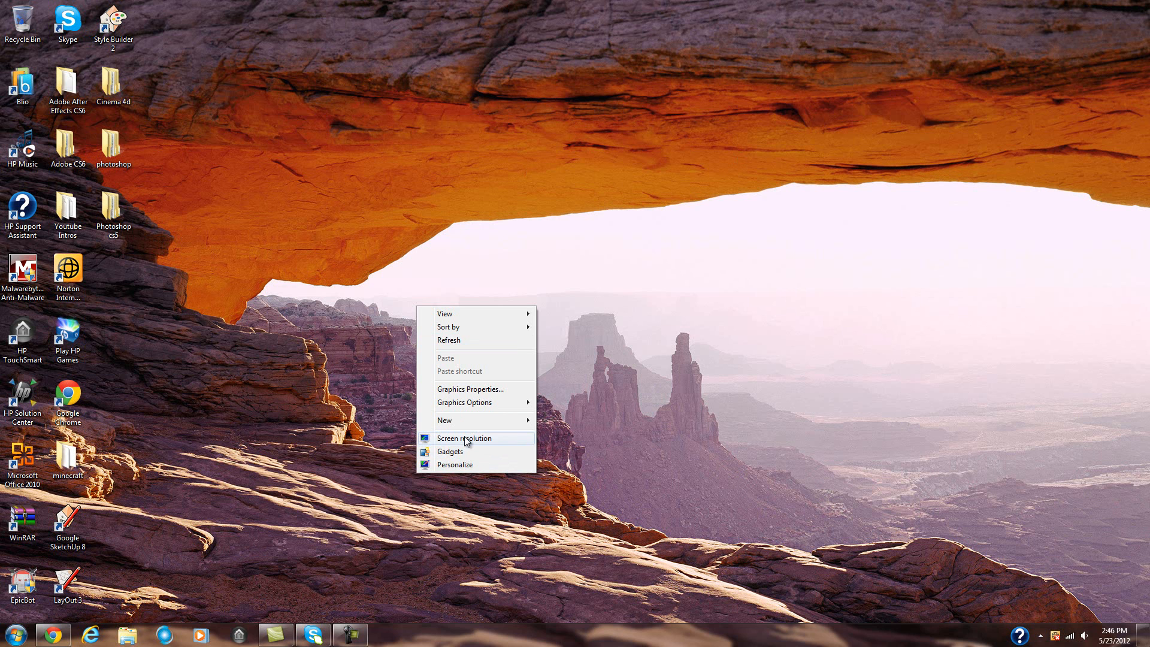
# Open the Screen resolution settings from the desktop context menu
pyautogui.click(464, 438)
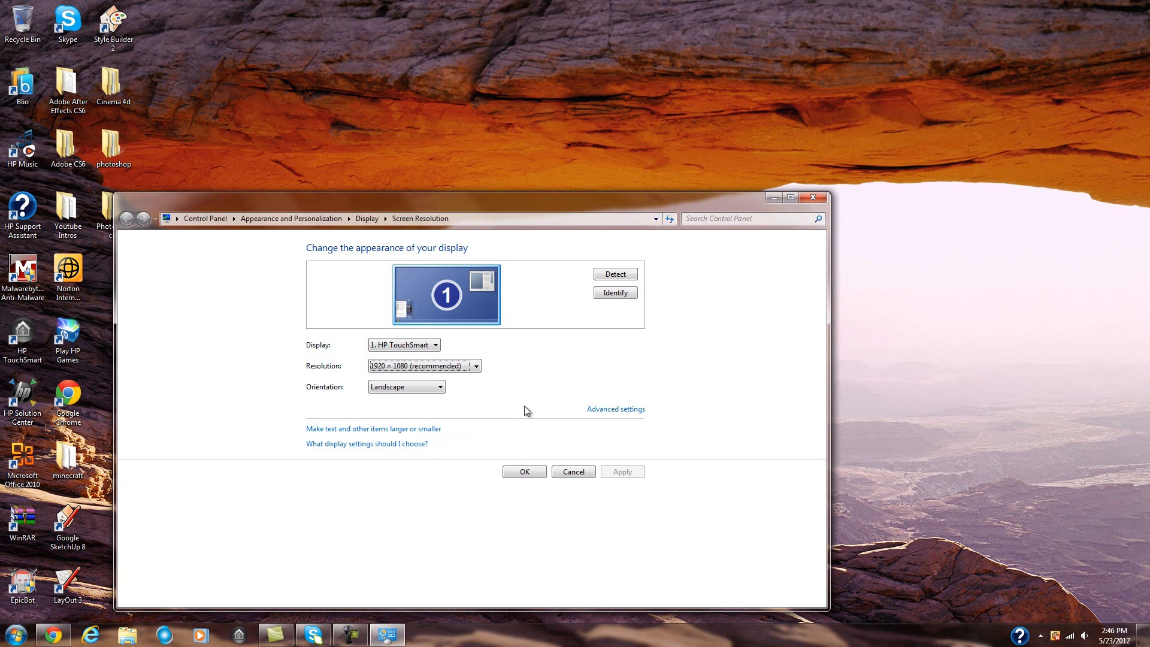
pyautogui.moveTo(368, 377)
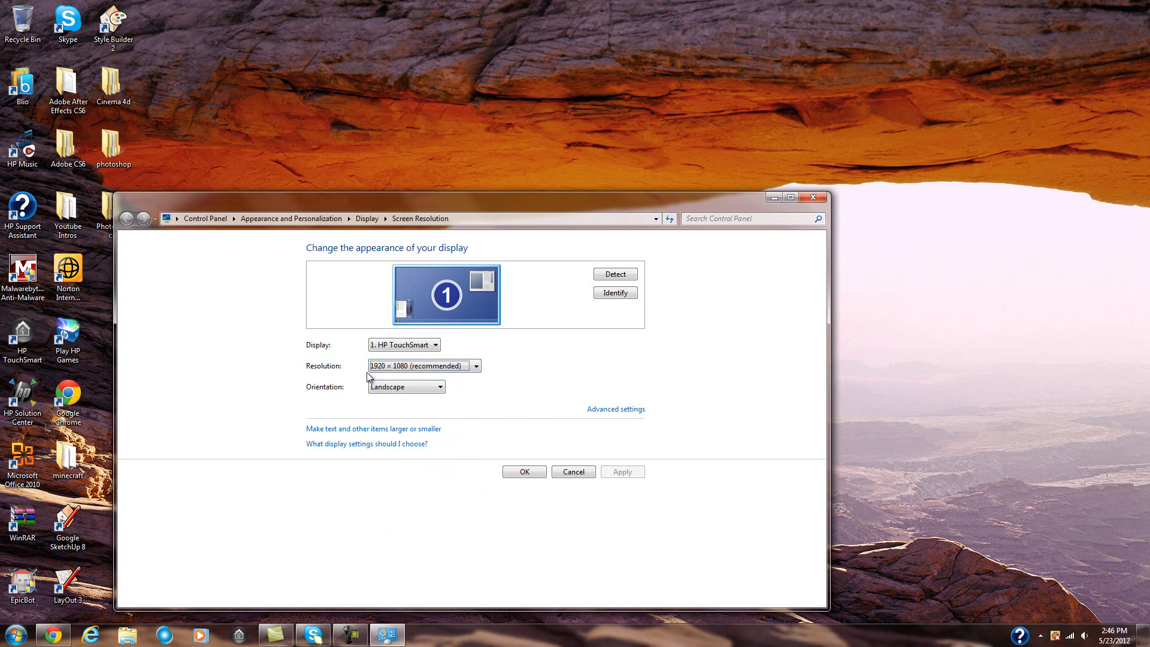
# Check the Resolution dropdown shows 1920 × 1080 (recommended) for the HP TouchSmart display
pyautogui.click(422, 365)
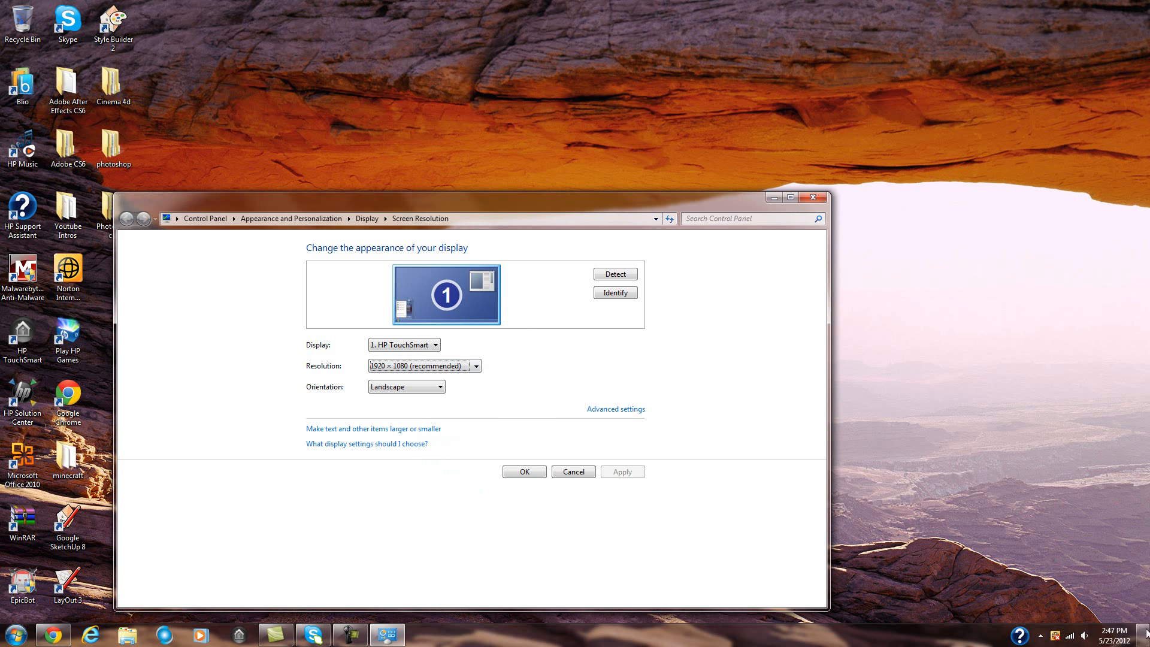
pyautogui.moveTo(572, 203)
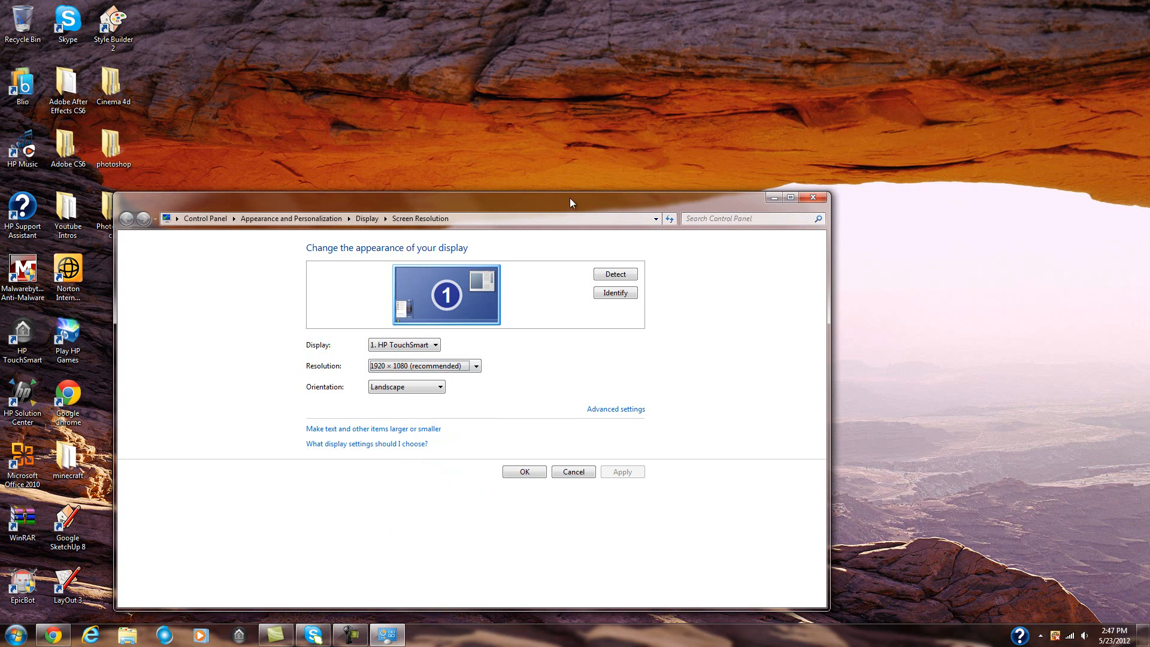
pyautogui.moveTo(814, 198)
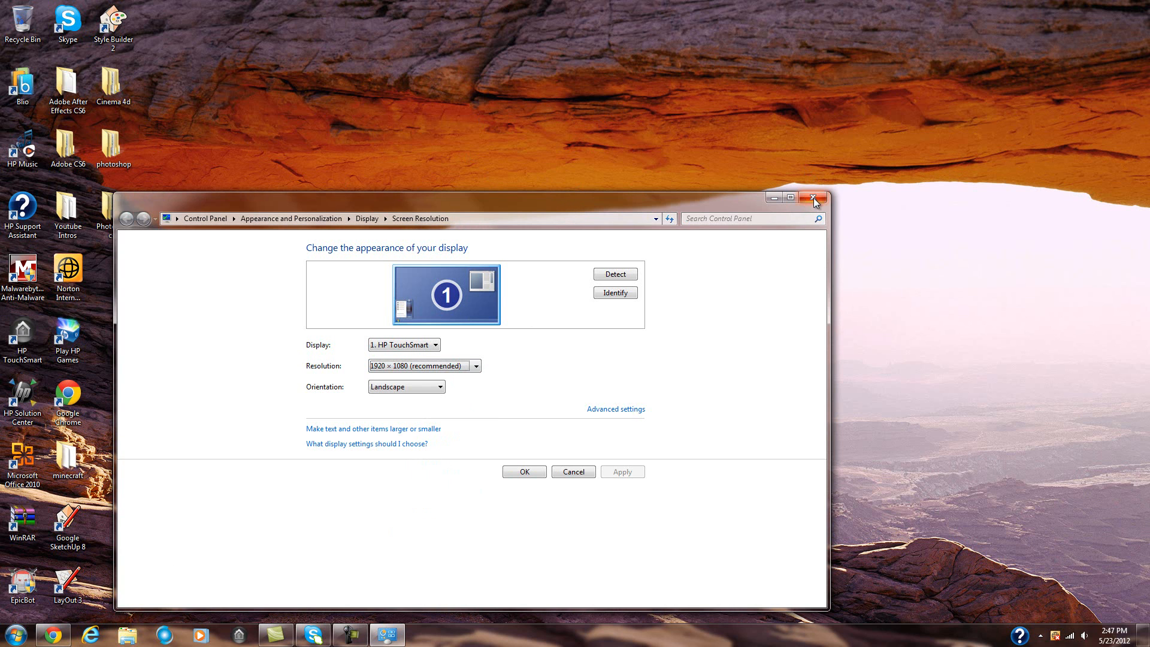
pyautogui.moveTo(814, 208)
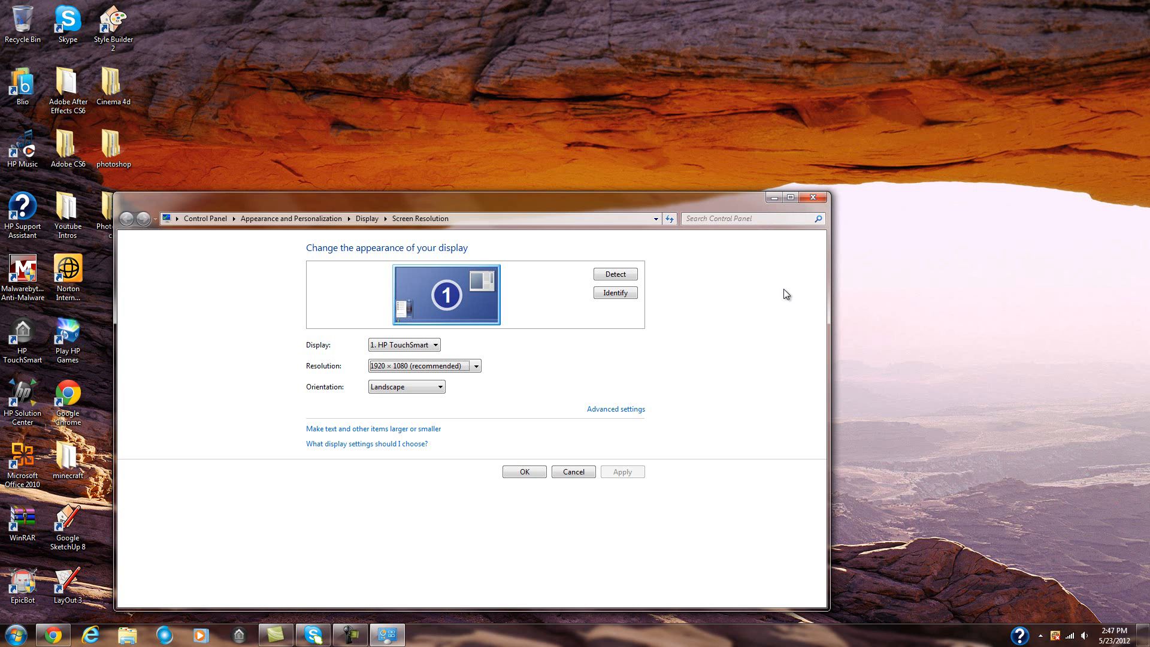
pyautogui.moveTo(769, 242)
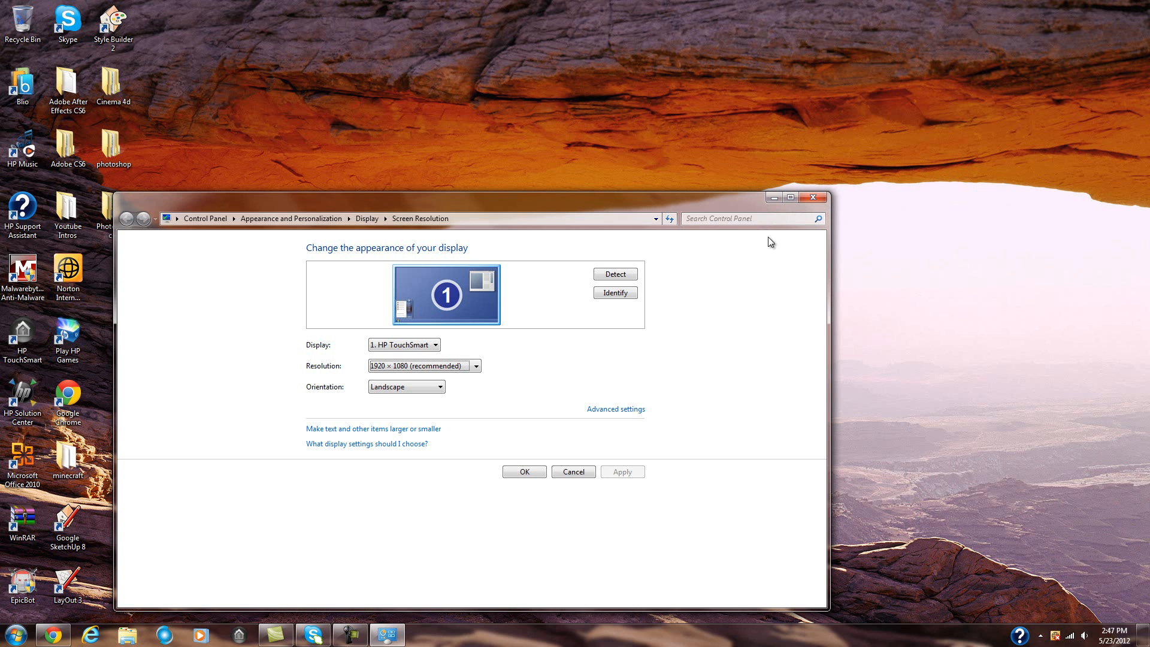
pyautogui.moveTo(769, 239)
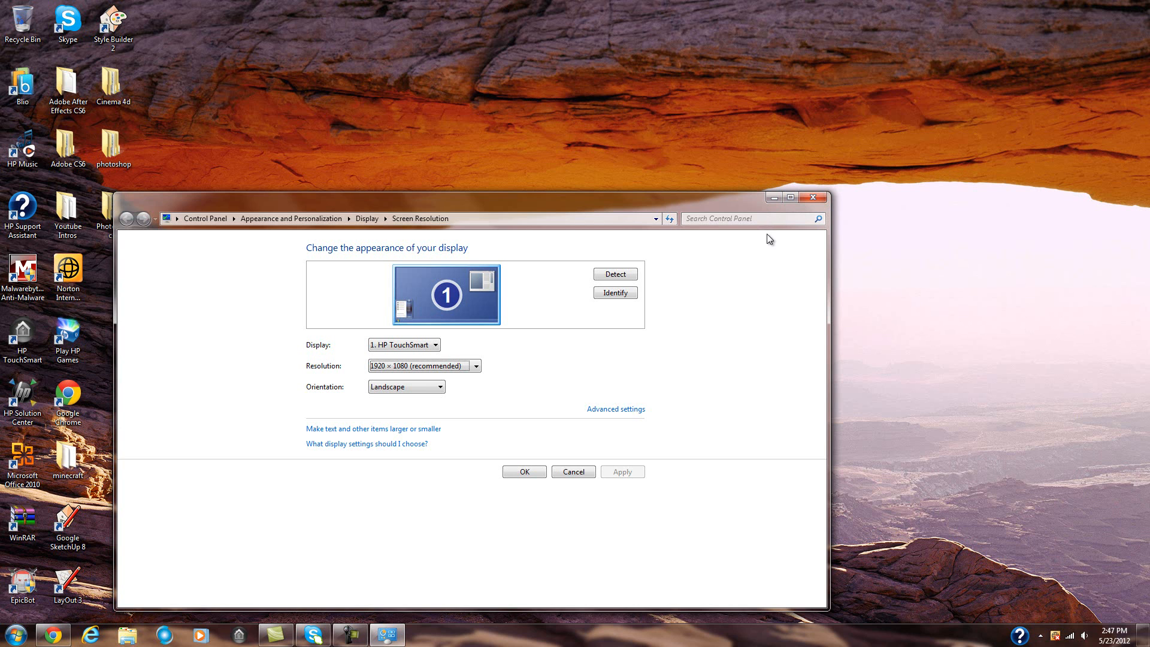
pyautogui.moveTo(790, 228)
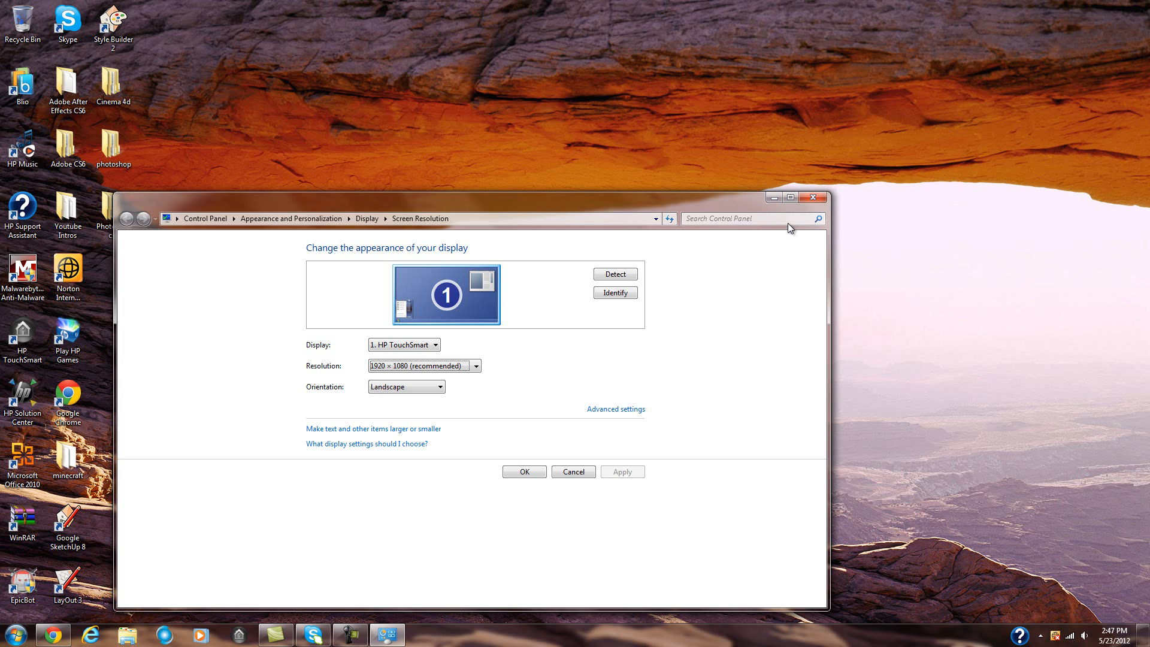
pyautogui.moveTo(785, 292)
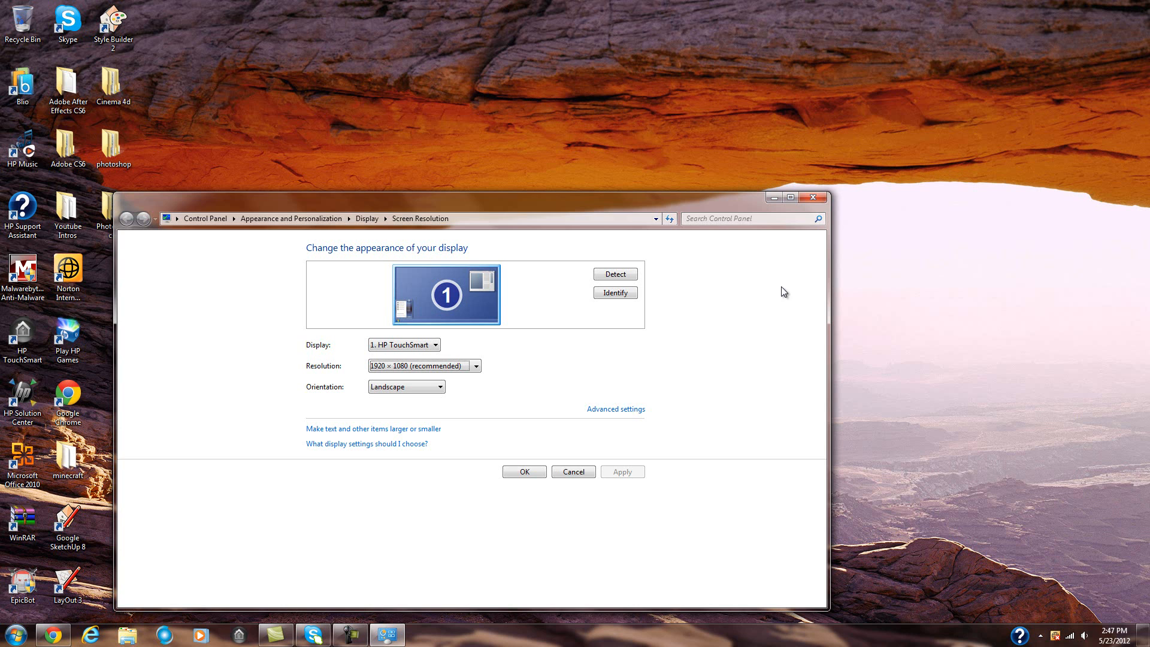
pyautogui.moveTo(749, 299)
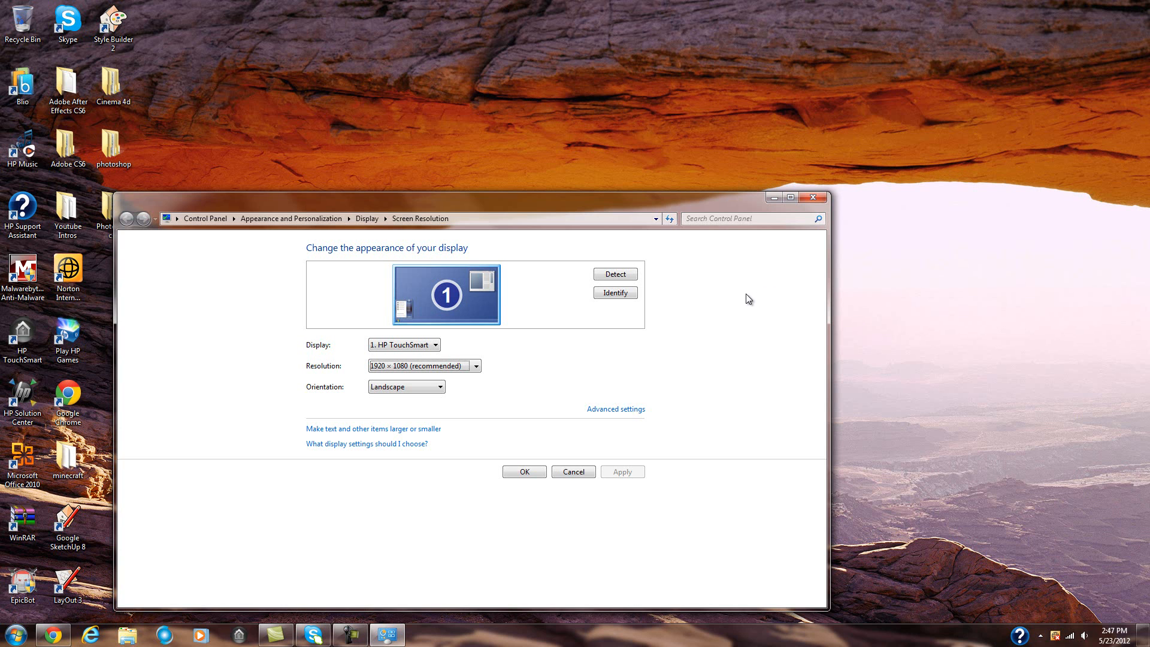